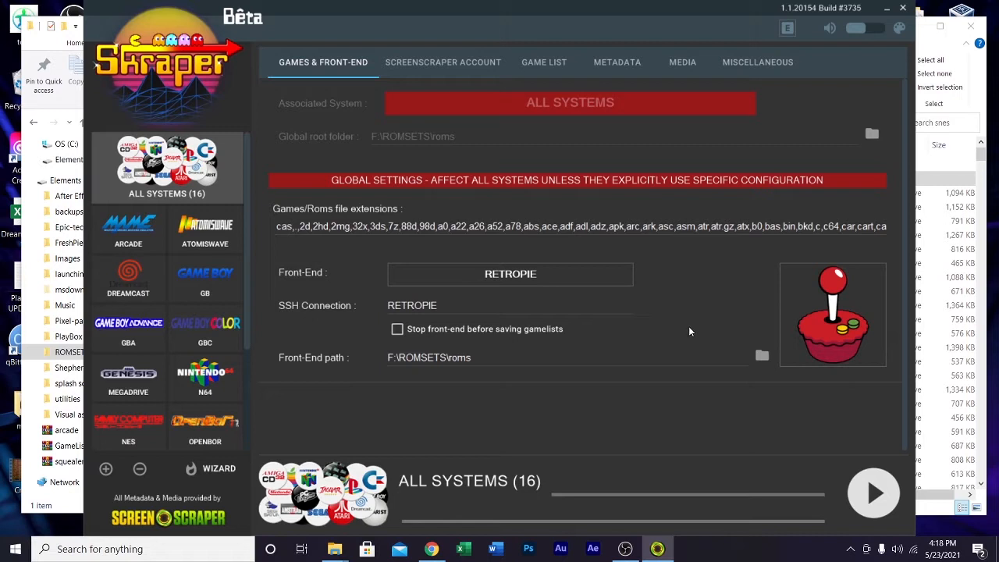
mouse_move(370, 335)
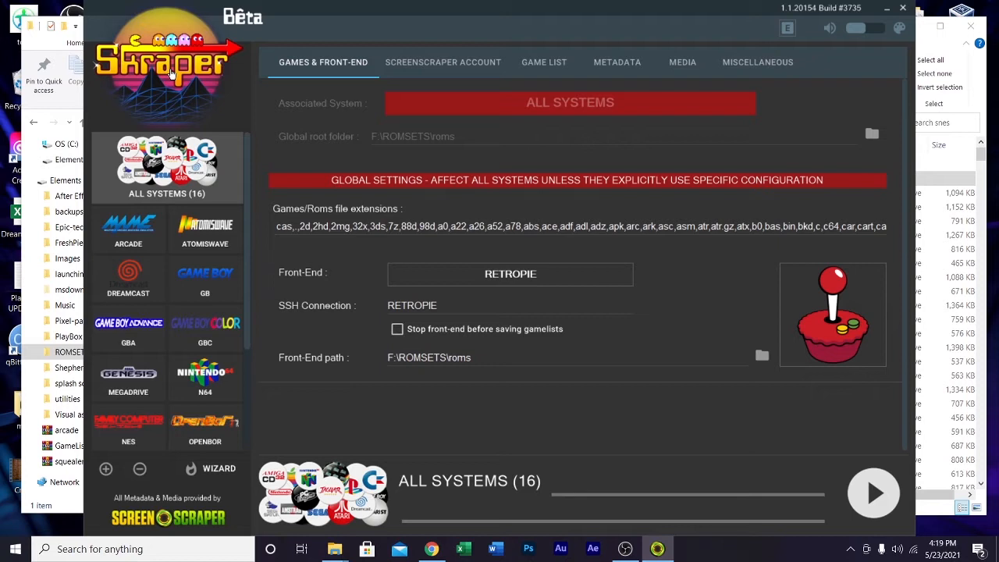
mouse_move(197, 103)
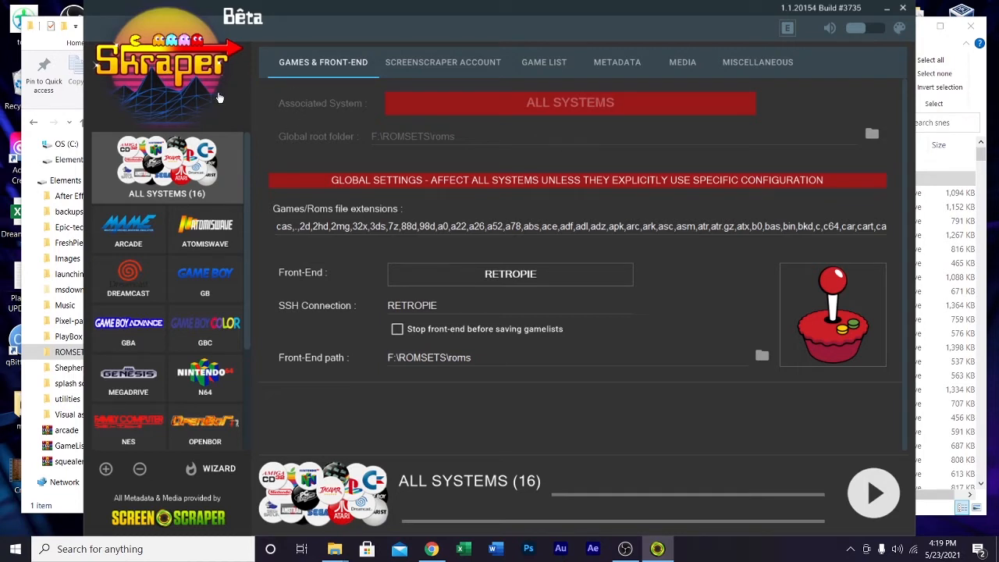
mouse_move(275, 228)
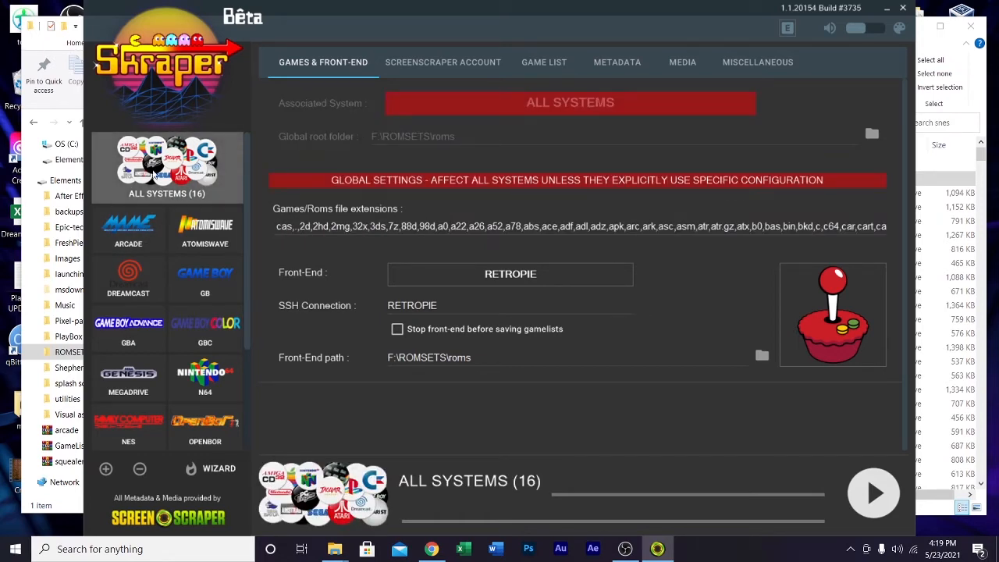
mouse_move(671, 82)
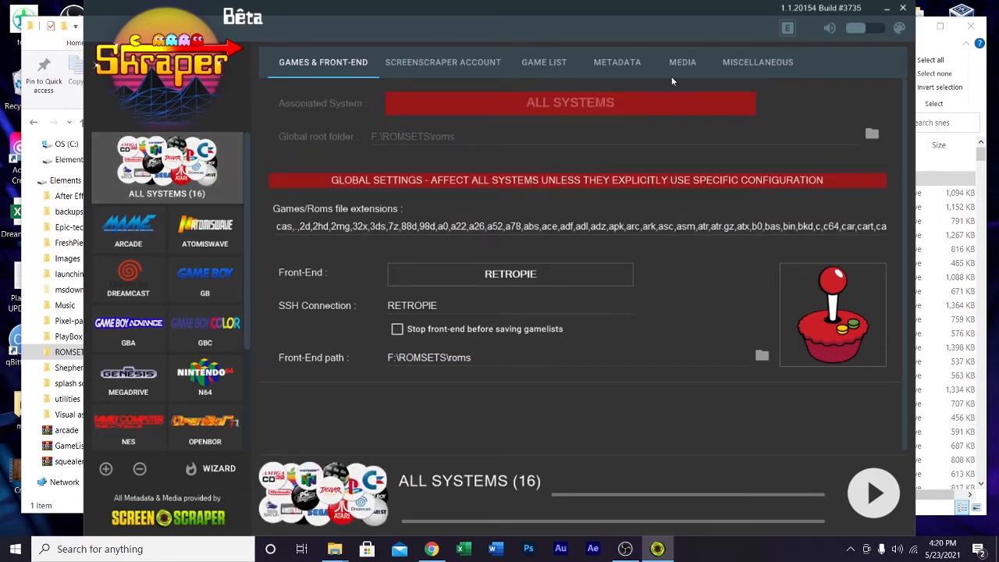
Step: Review the Media settings: 4 Images Mix saved to mixart and Video saved to the snap folder
click(682, 62)
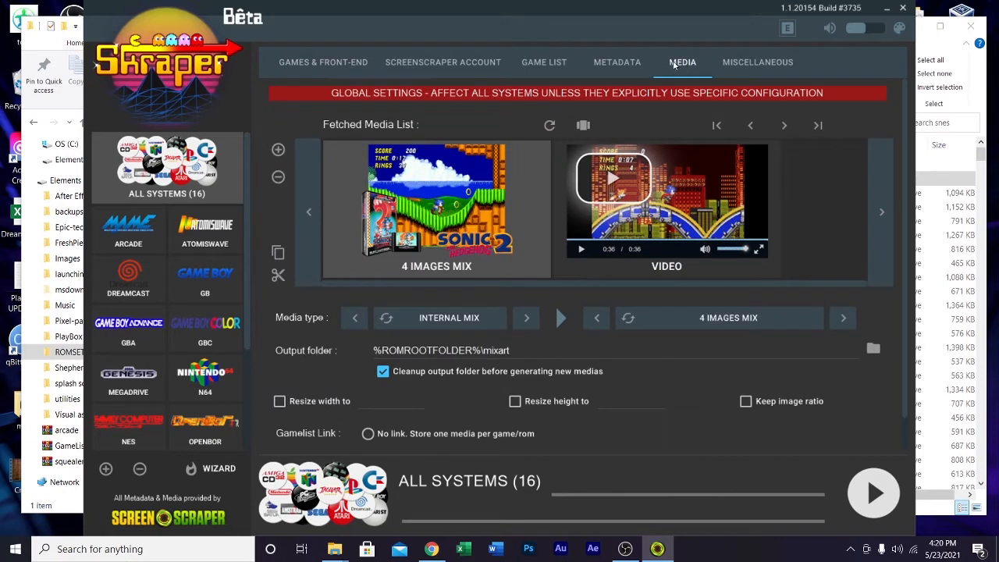
mouse_move(468, 256)
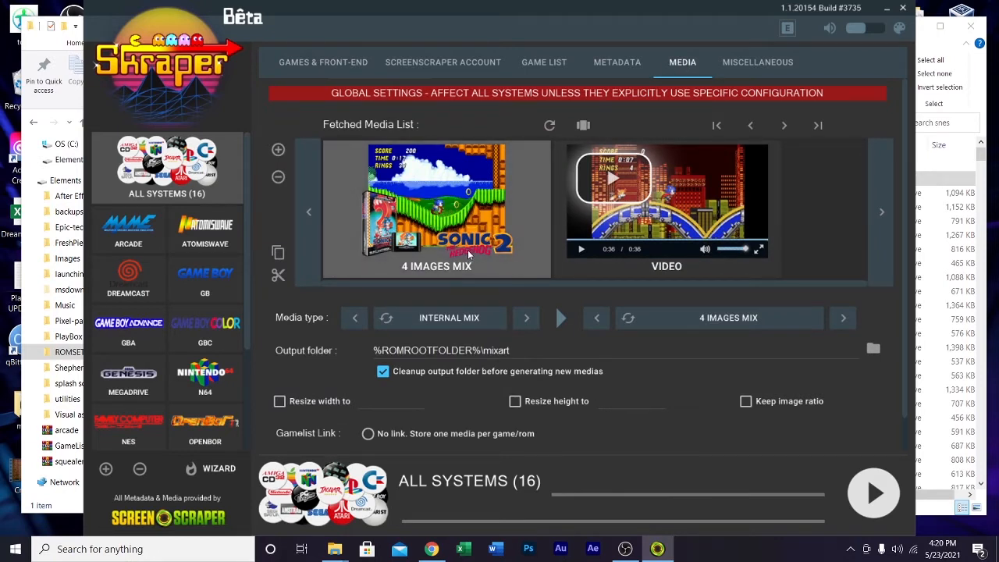
double_click(499, 350)
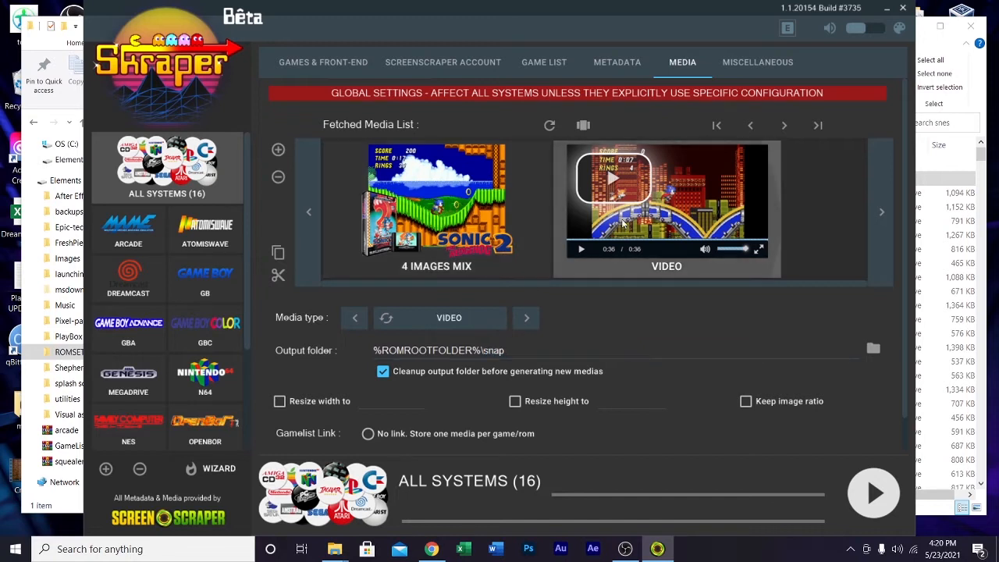
mouse_move(587, 371)
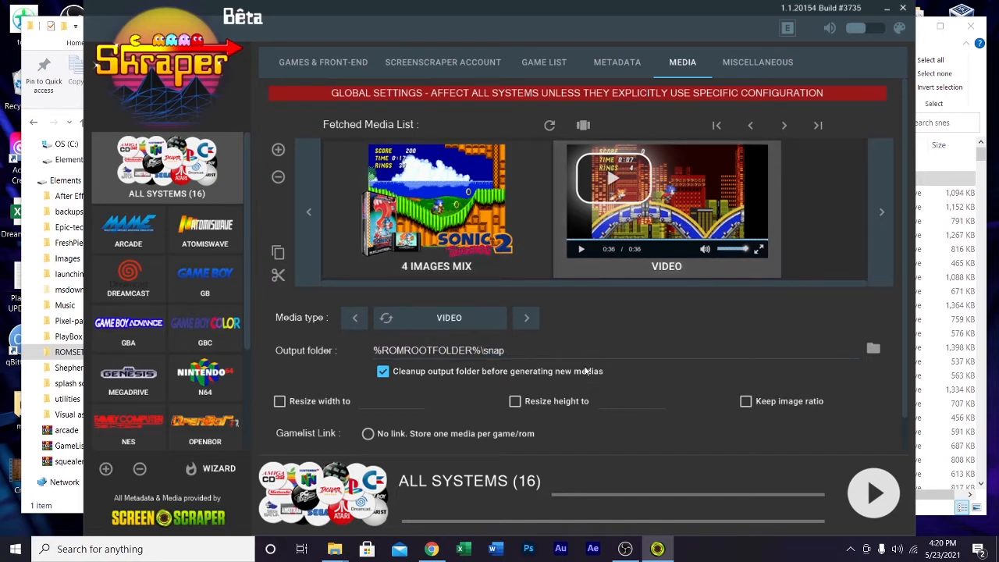
double_click(493, 349)
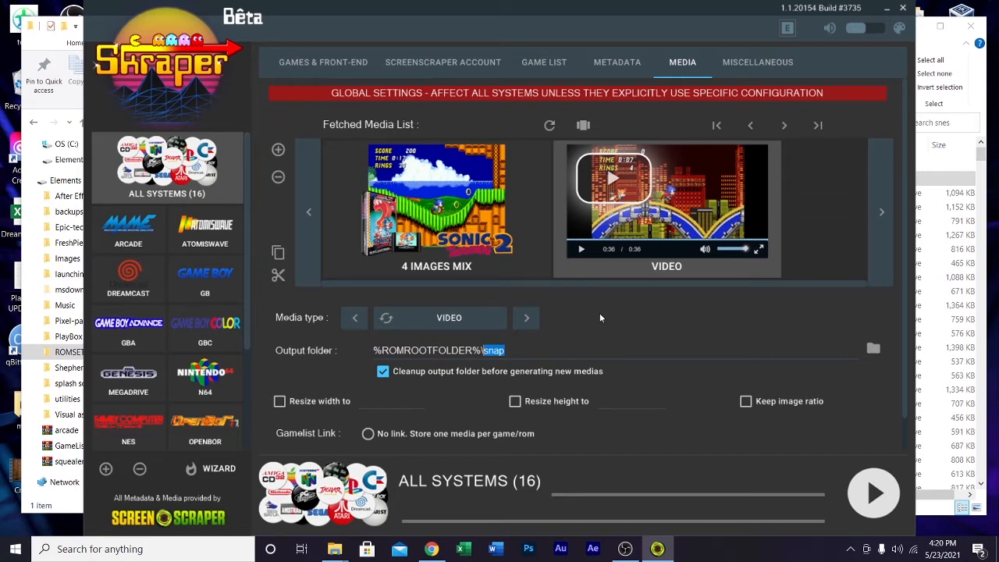
mouse_move(792, 221)
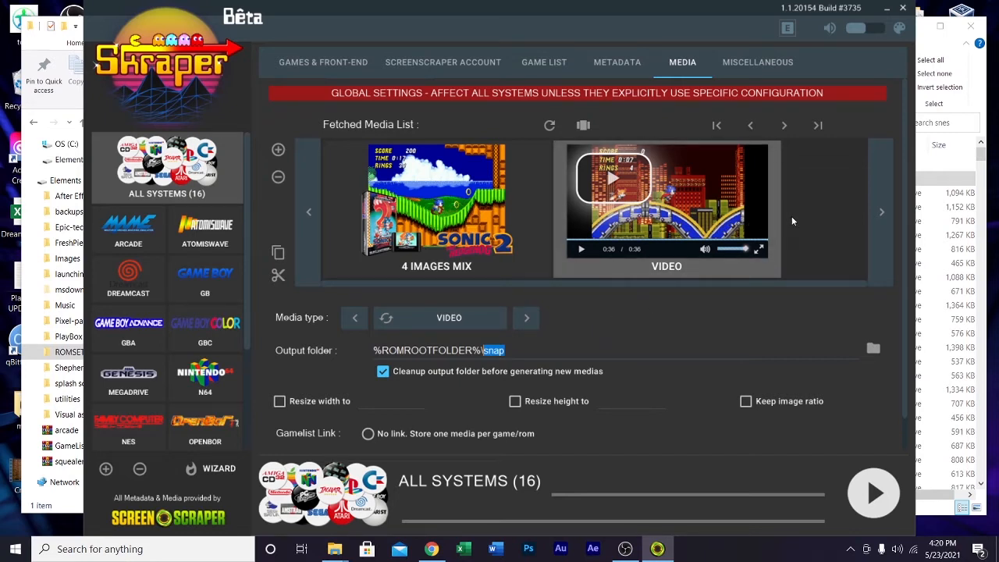
mouse_move(838, 216)
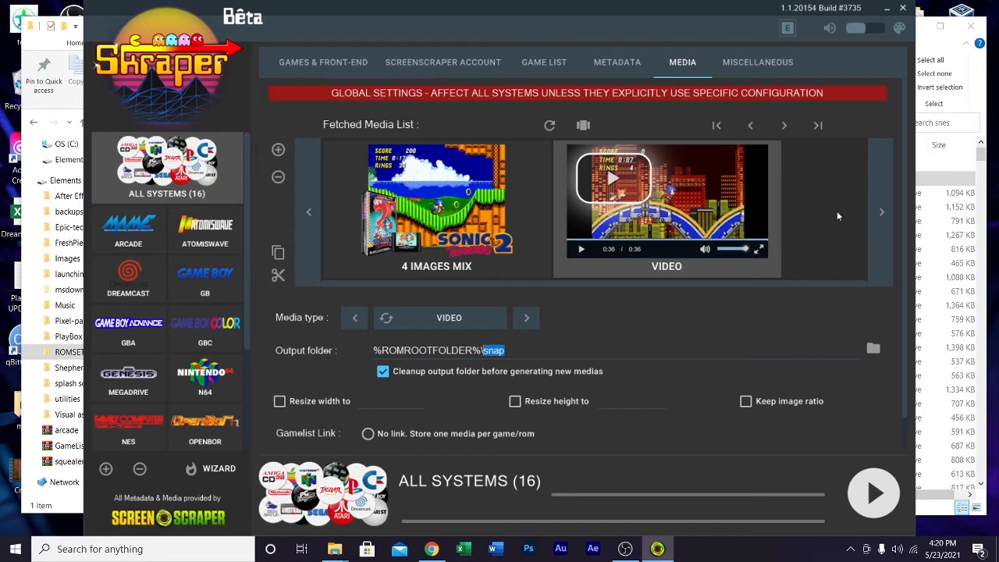
mouse_move(684, 197)
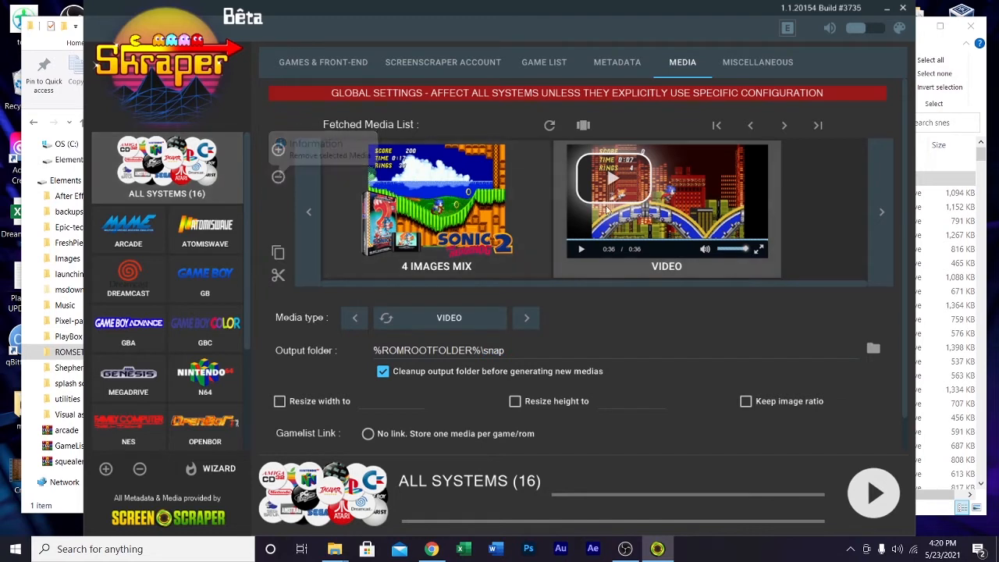
mouse_move(452, 194)
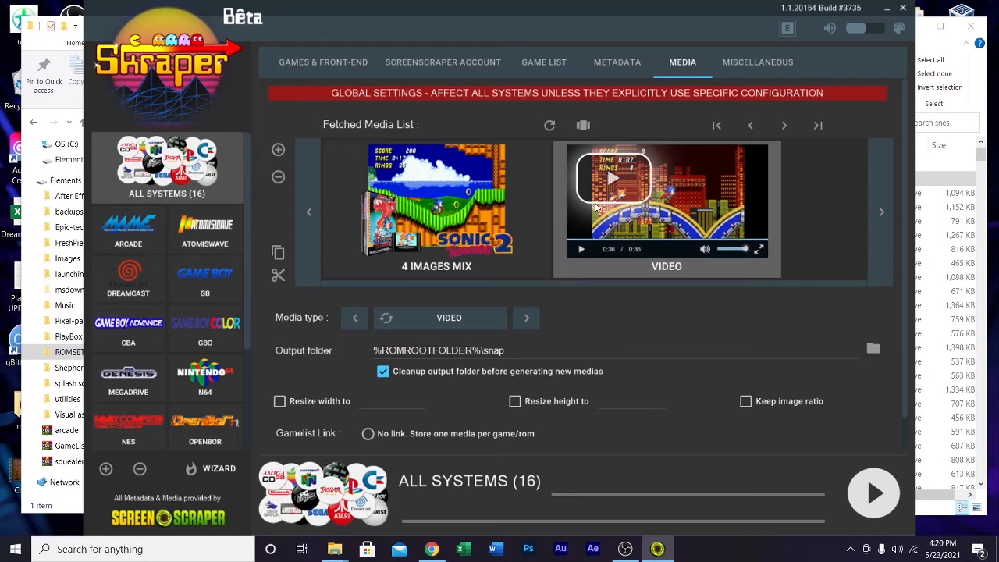
mouse_move(605, 103)
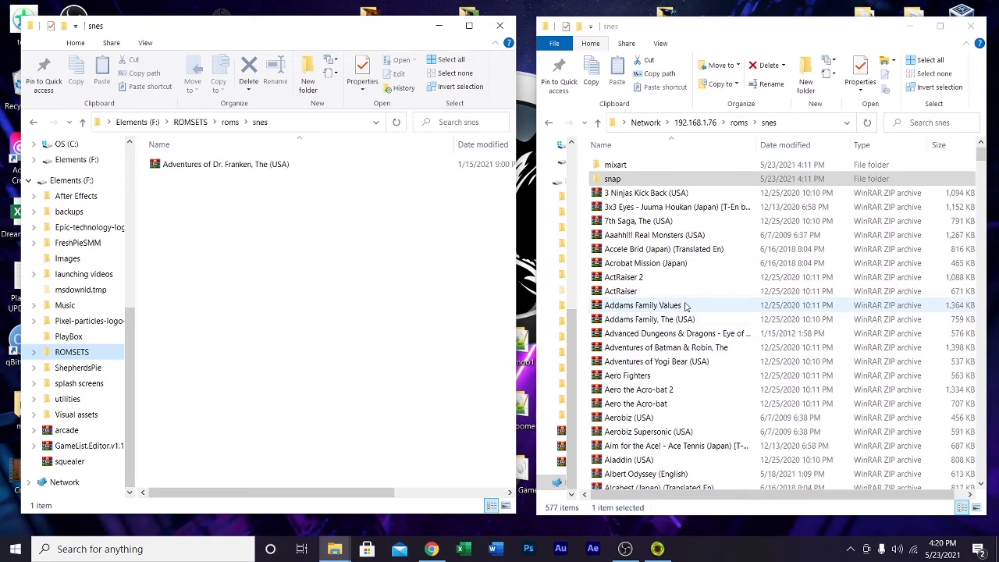
Step: Select the Adventures of Dr. Franken, The (USA) zip in the local F:\ROMSETS\roms\snes folder
click(225, 164)
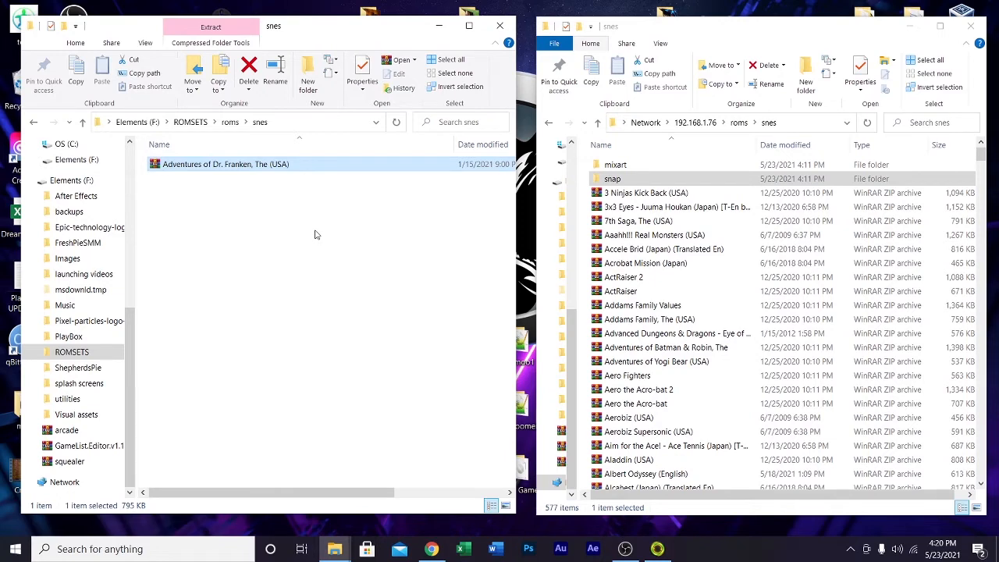
mouse_move(303, 231)
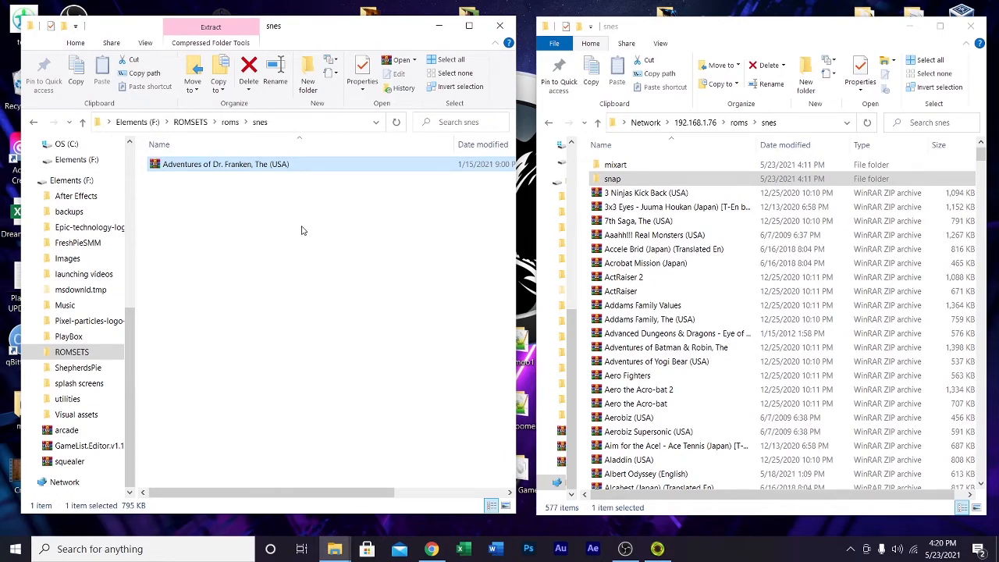
mouse_move(295, 159)
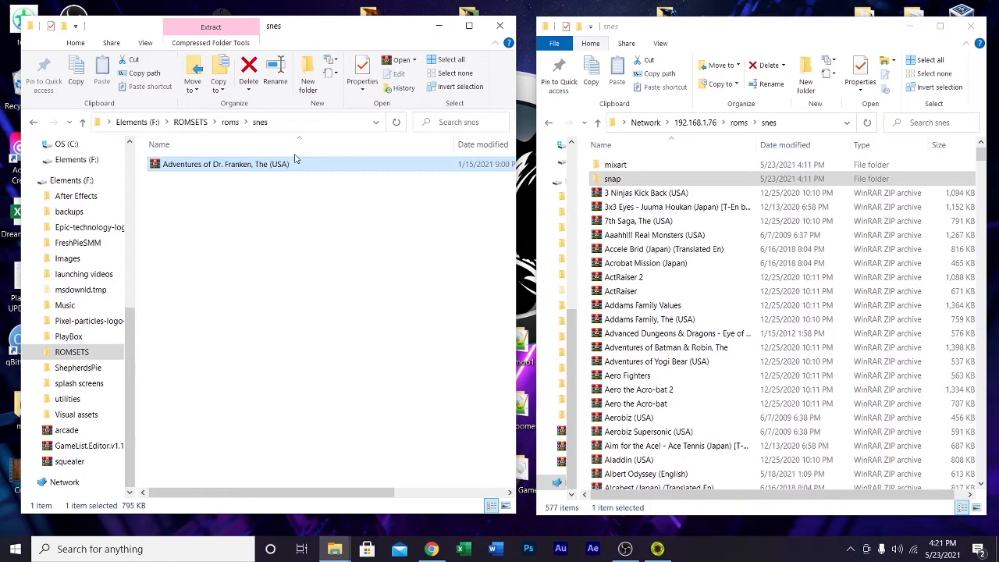
mouse_move(296, 170)
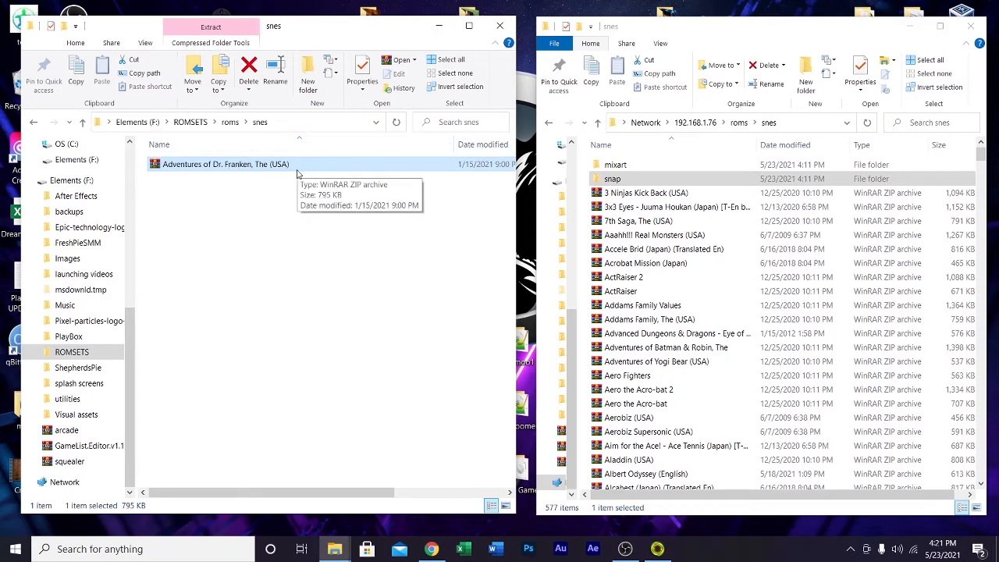
mouse_move(313, 175)
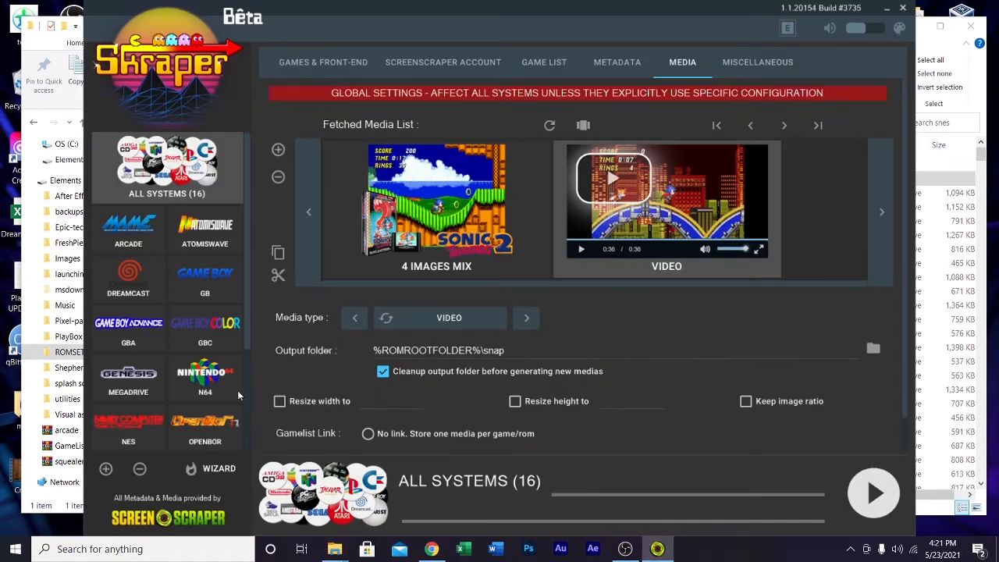
Step: Check the Dr. Franken video inside the local snap folder, then go back to the snes folder
click(128, 426)
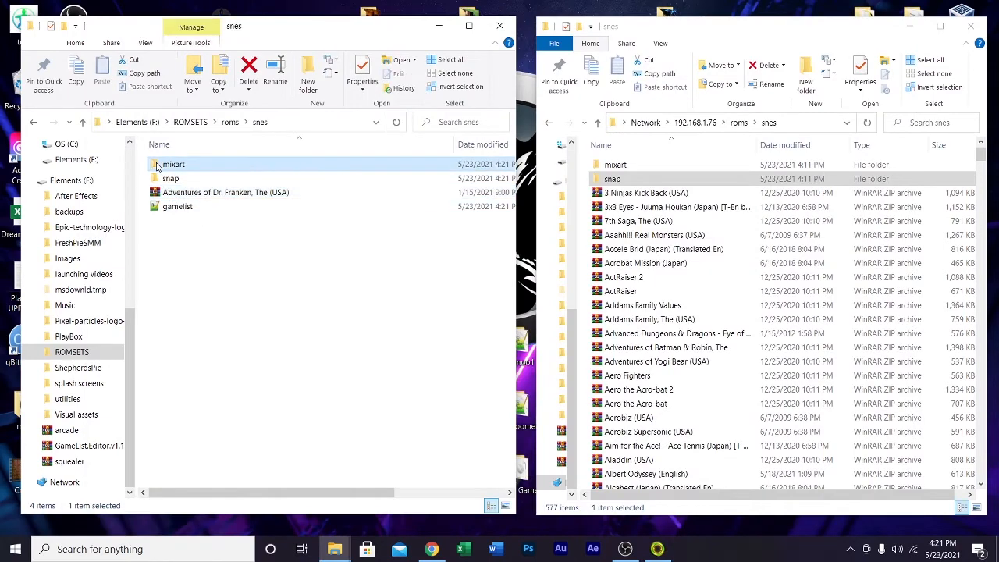
double_click(173, 164)
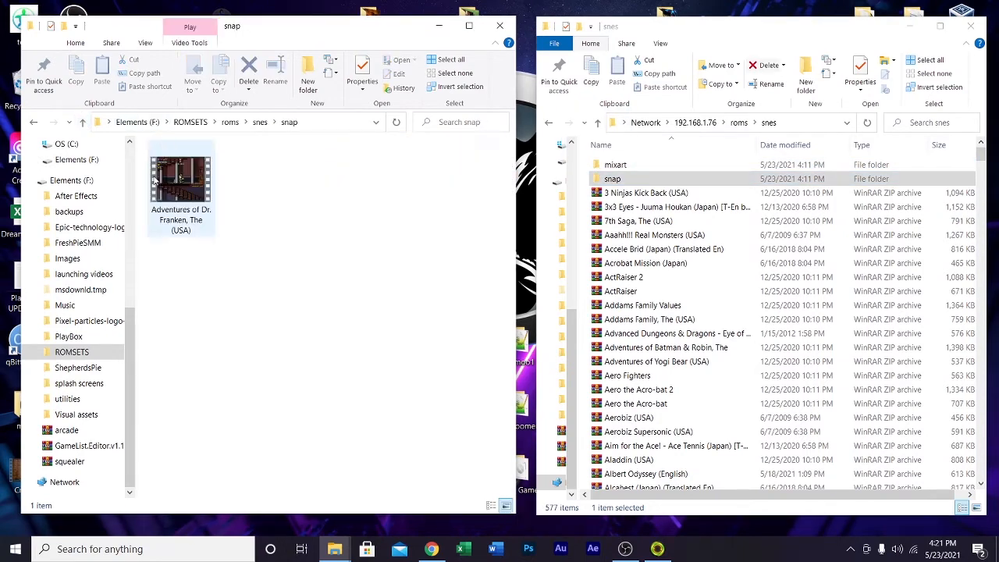
click(181, 175)
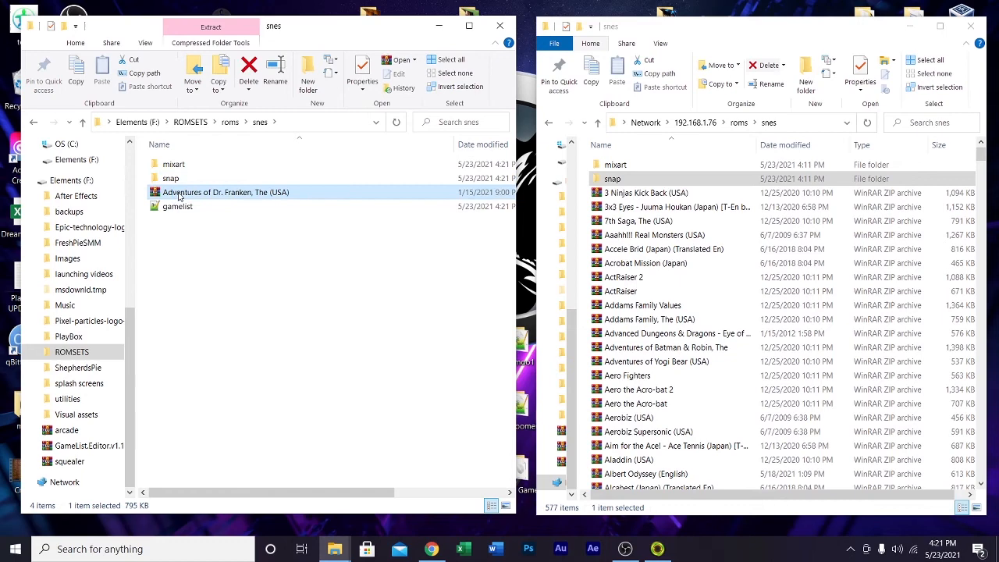
mouse_move(190, 195)
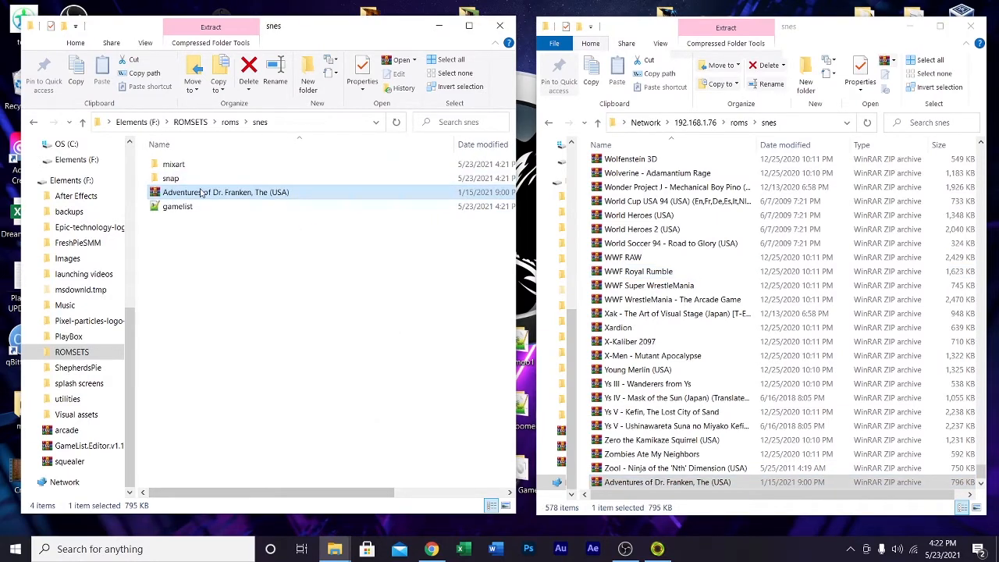
Step: Select the local gamelist file after copying the Dr. Franken zip to the network snes folder
click(178, 206)
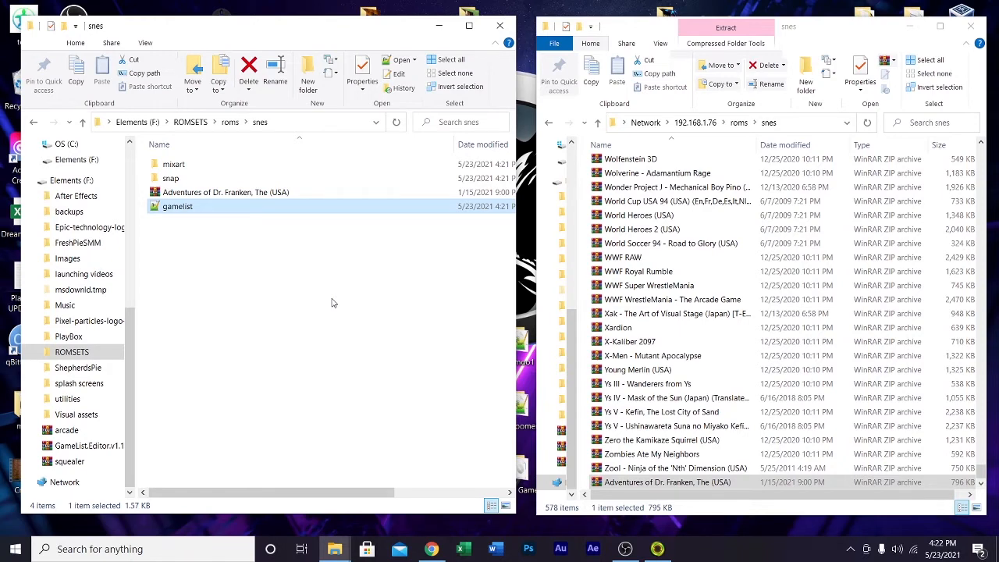
mouse_move(177, 206)
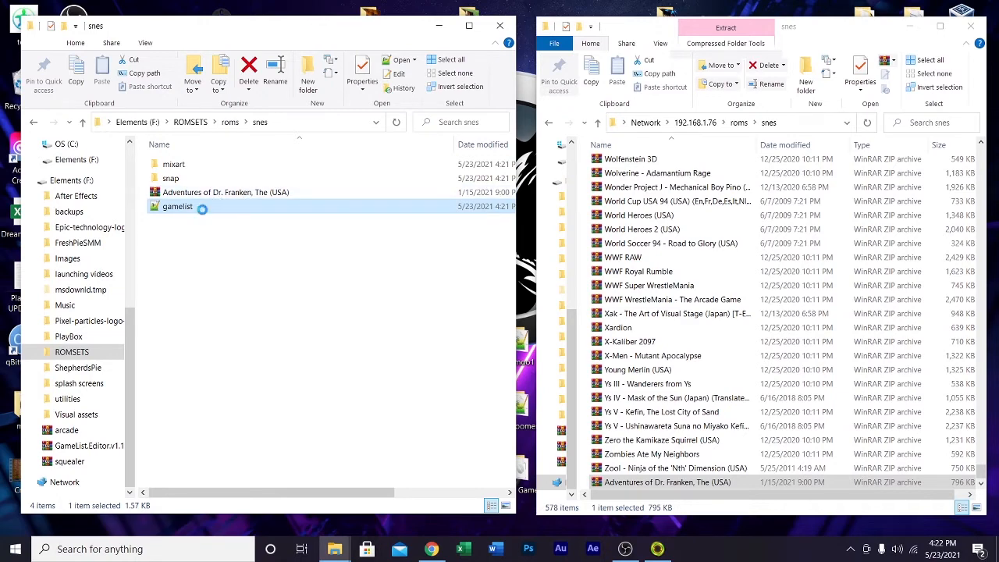
Step: Load the local gamelist.xml in Notepad++ showing the Dr. Franken entry
double_click(178, 206)
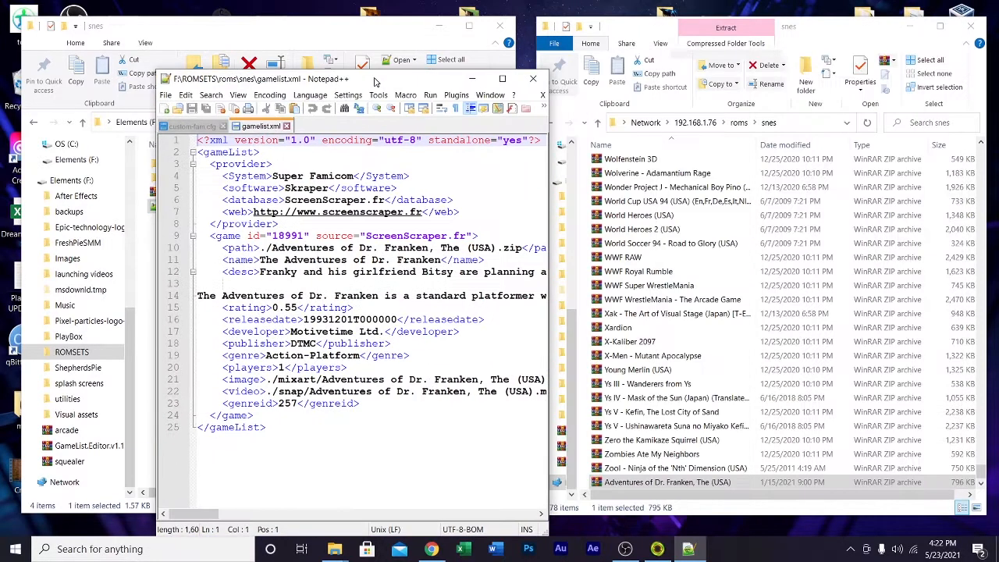
click(222, 125)
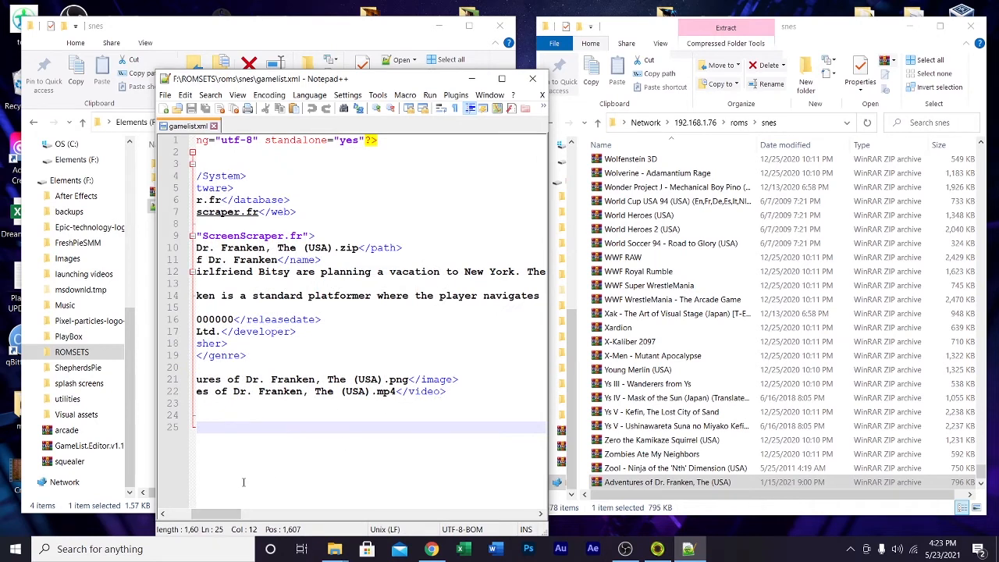
Step: Select and copy the Dr. Franken <game> block, then close the gamelist tab to the Save prompt
scroll(left, 3)
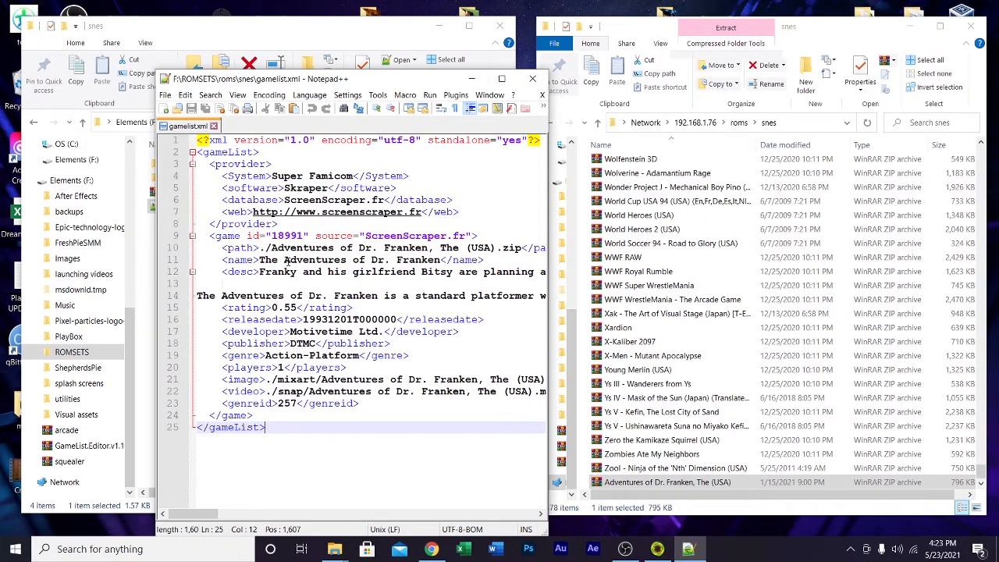
double_click(271, 259)
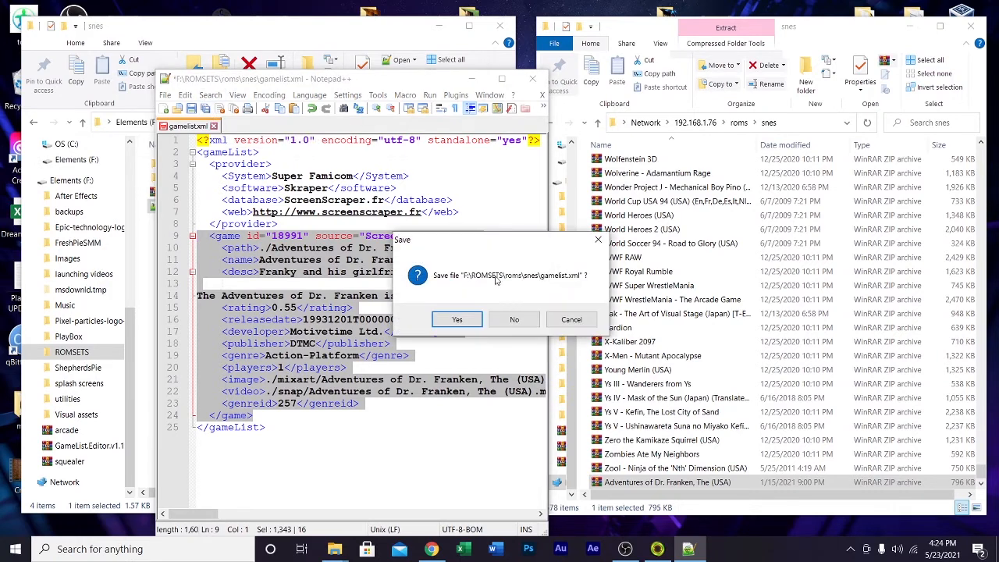
Step: Discard changes to the local gamelist and select gamelist.xml in the network snes folder
click(513, 318)
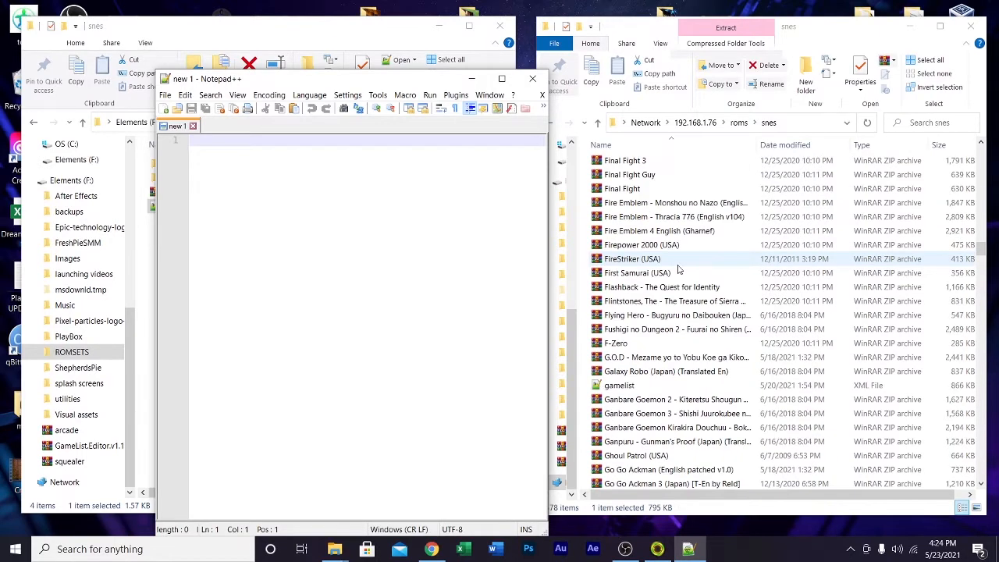
click(618, 384)
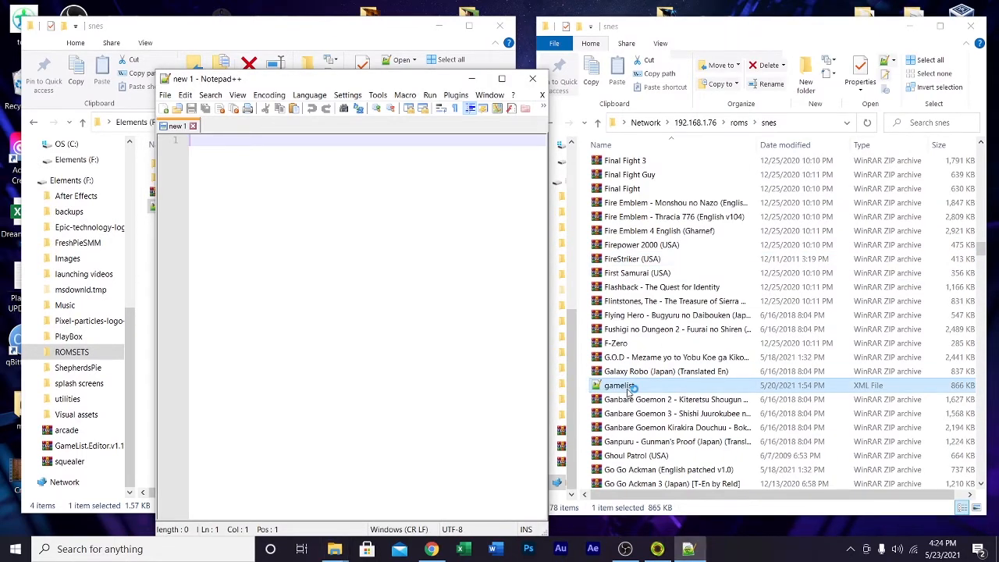
Step: Paste the Dr. Franken entry after </provider> in the network gamelist.xml and save it
double_click(618, 383)
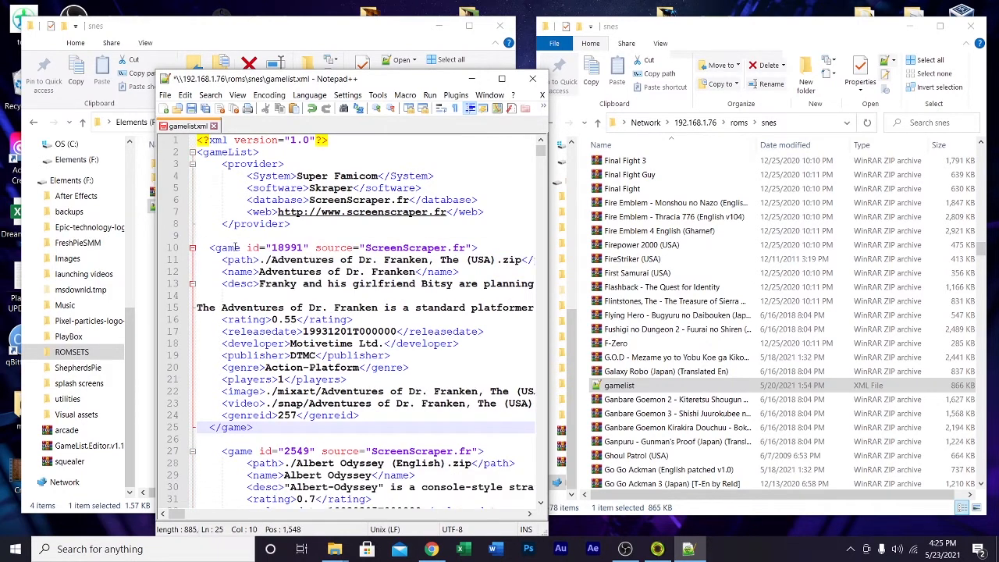
scroll(down, 3)
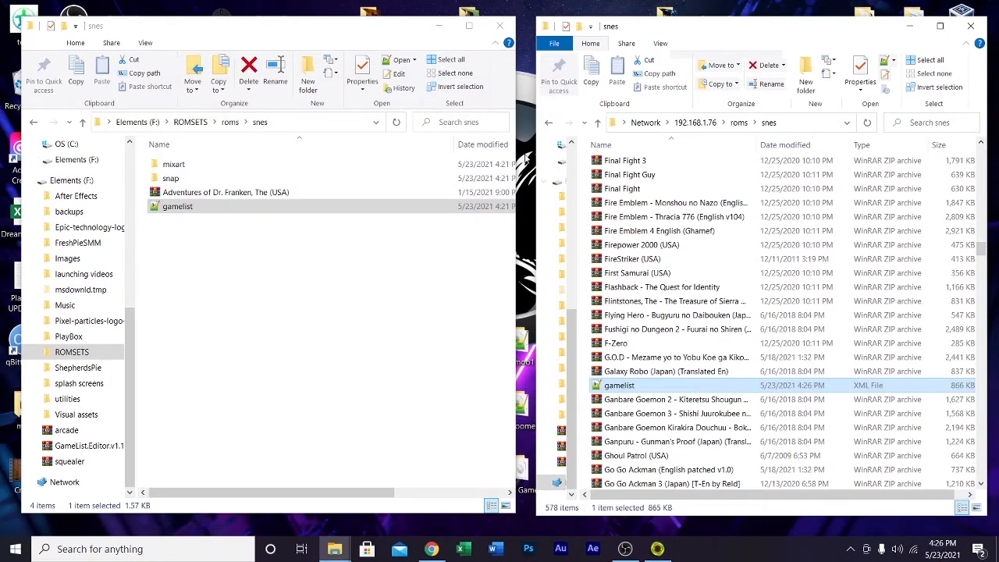
Step: Browse into the network mixart folder and pick out the Adventures of Dr. Franken (USA) PNG
click(178, 206)
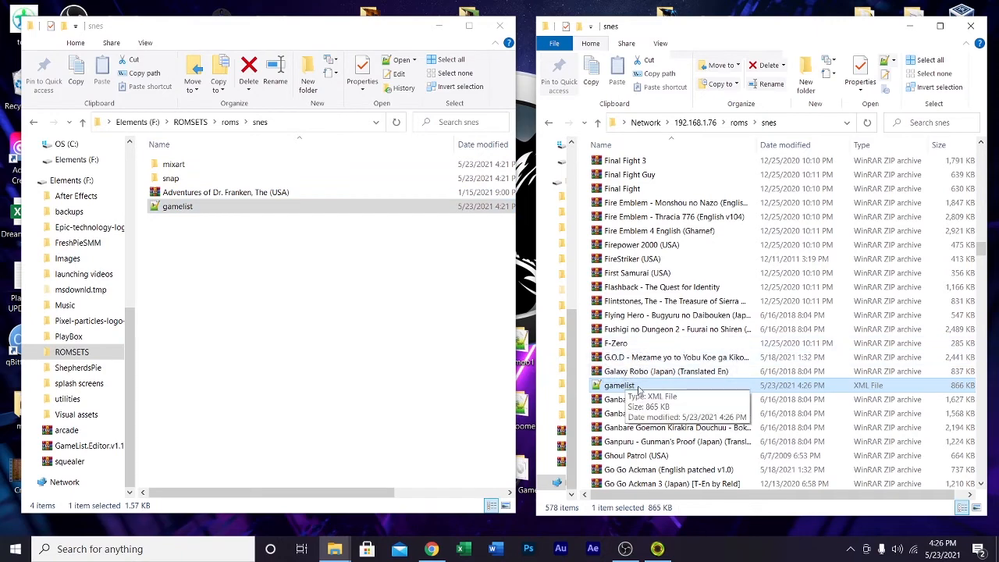
click(226, 192)
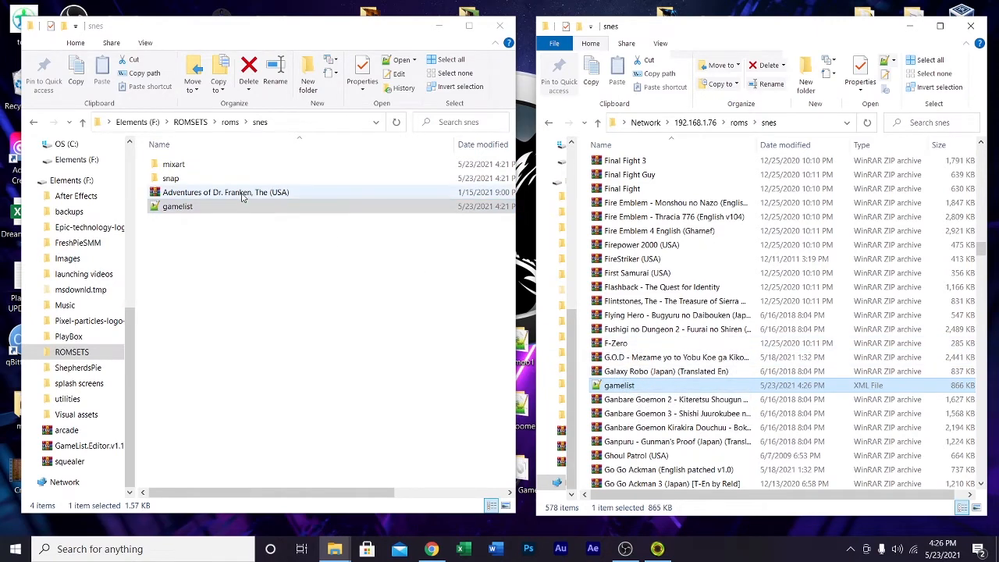
click(224, 192)
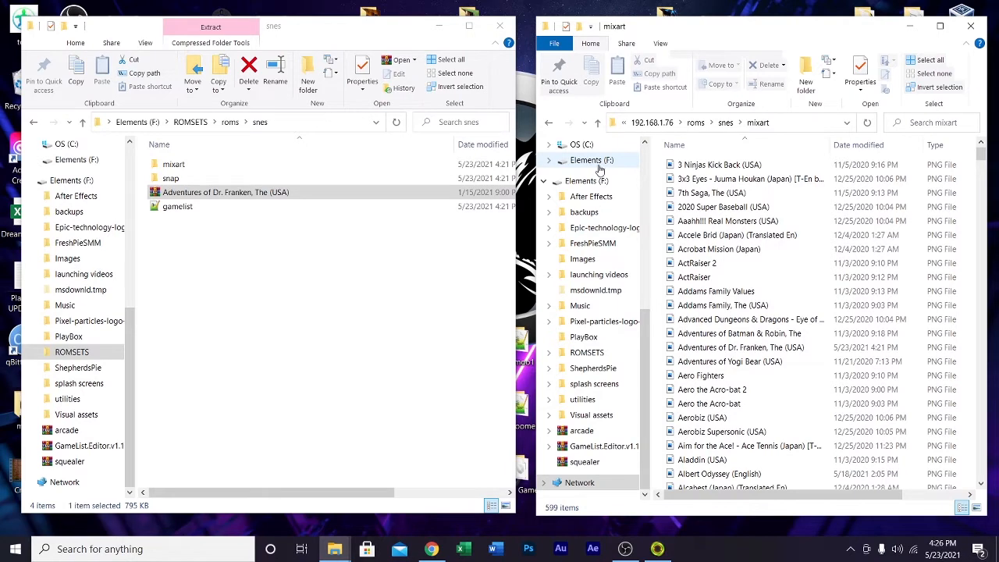
click(740, 346)
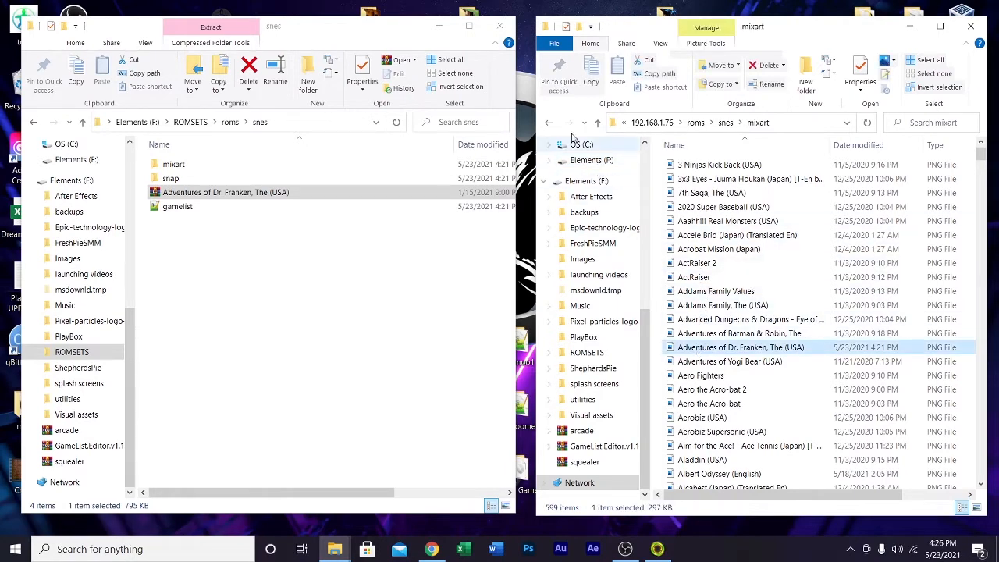